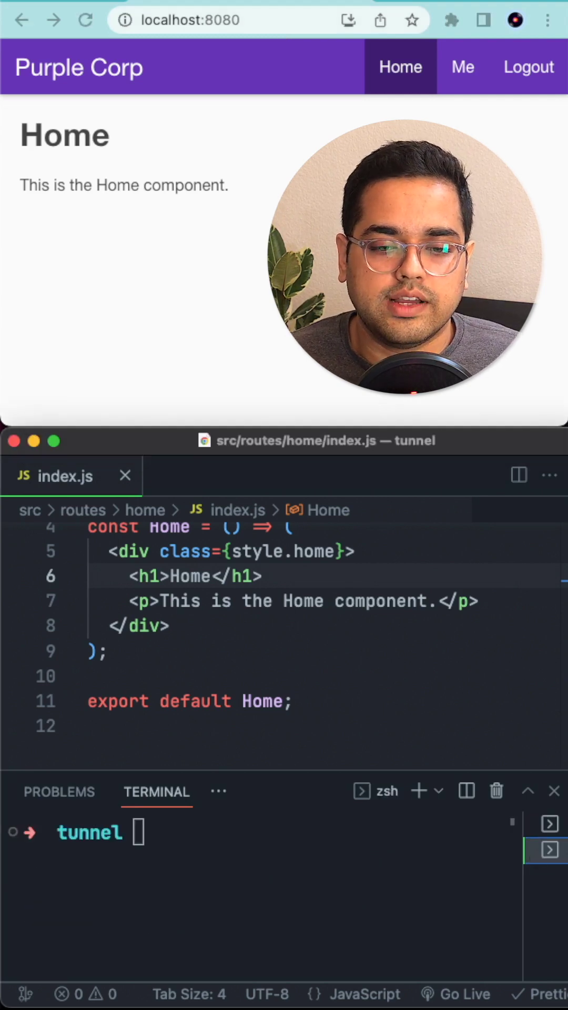
Install localtunnel globally and start a tunnel for port 8080 on the pcdemo subdomain
type("n")
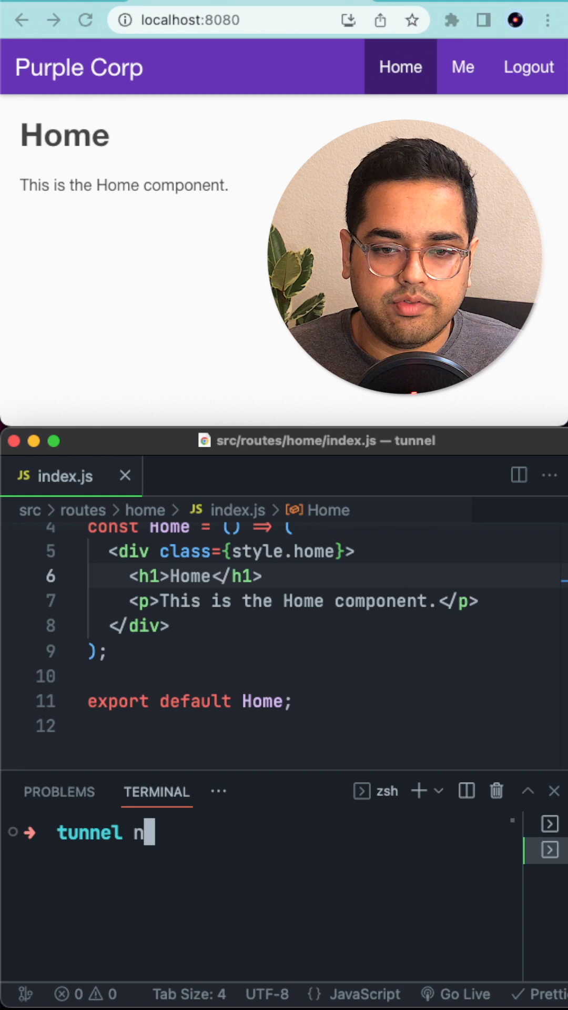
type("pm install -g localn")
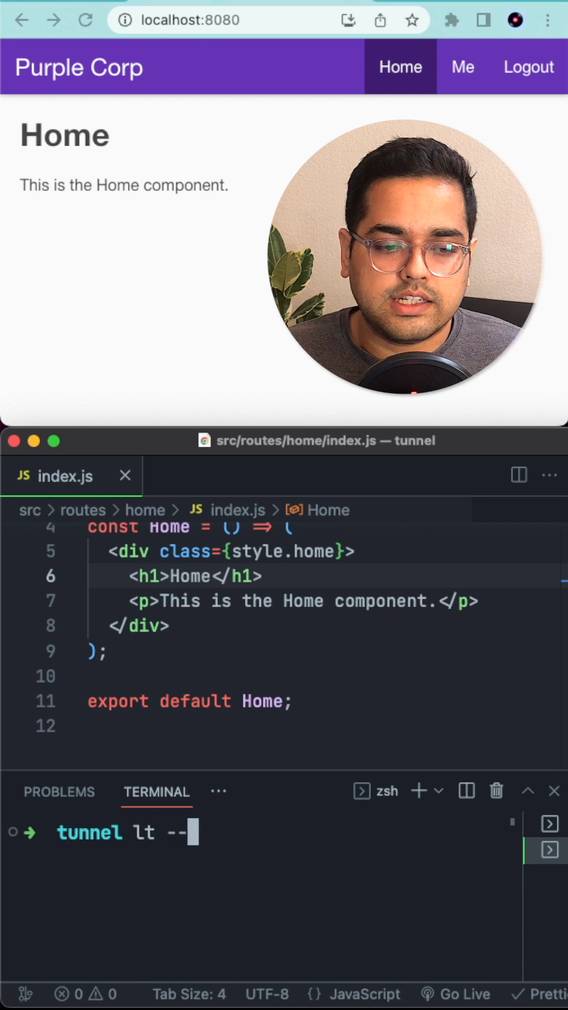
type("port 8080 --subdomain")
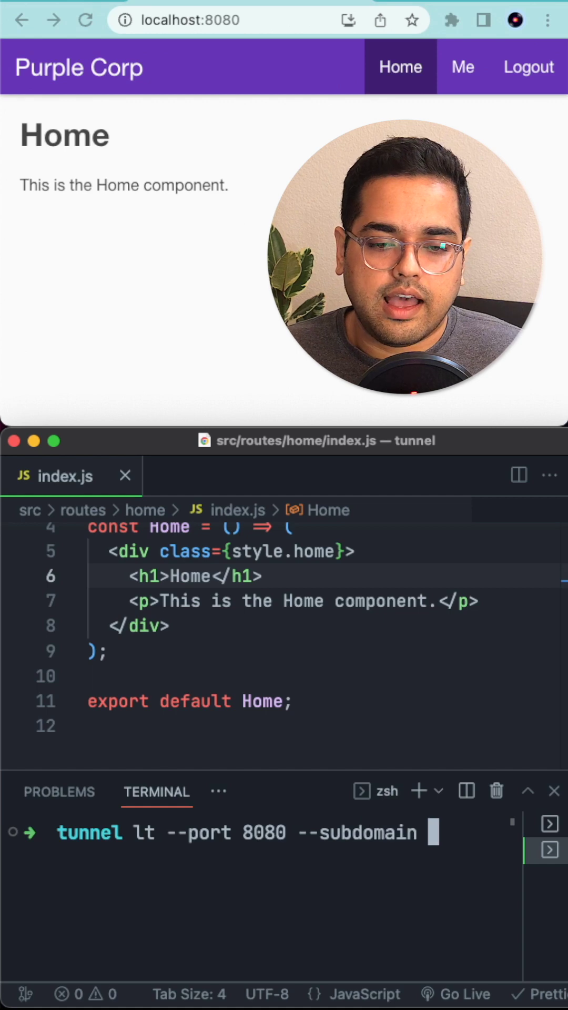
type("p")
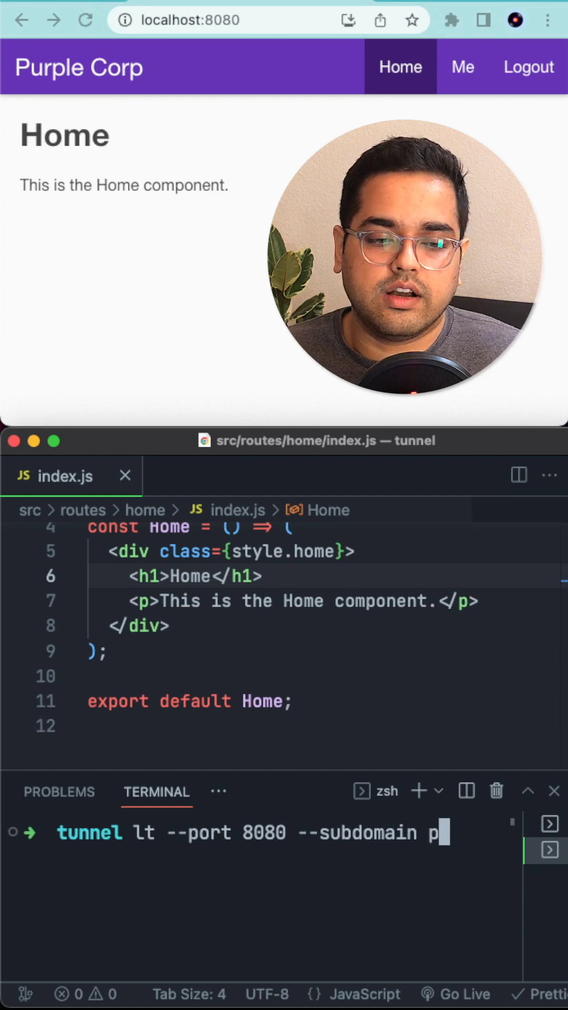
key("Enter")
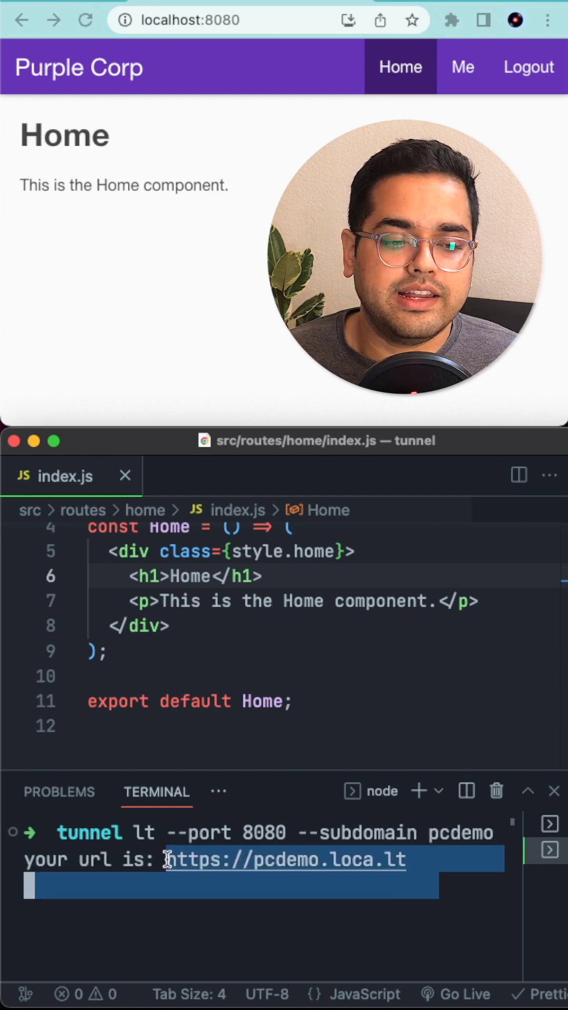
type("https://pcdemo.loca.lt")
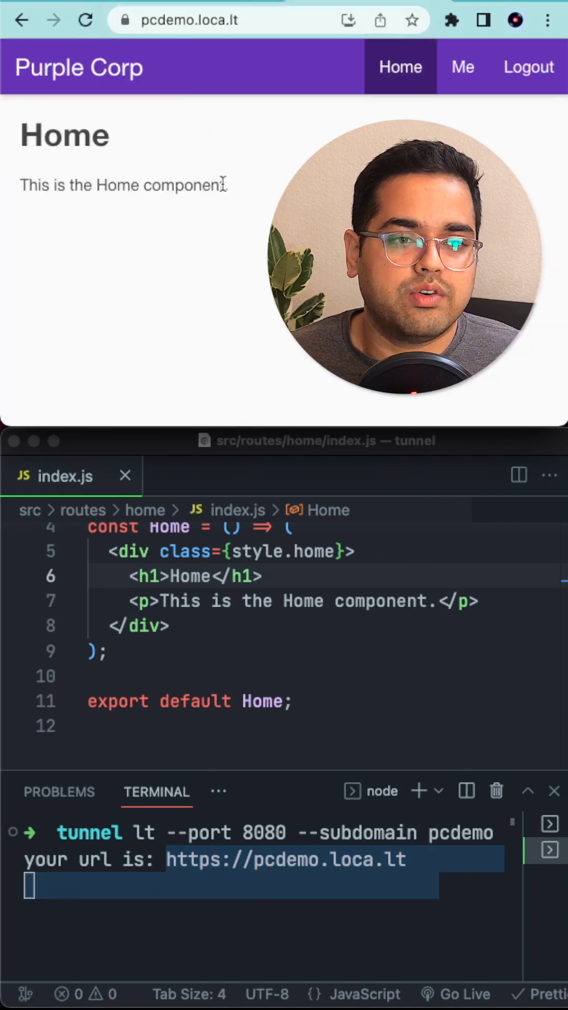
type("Sweet Home")
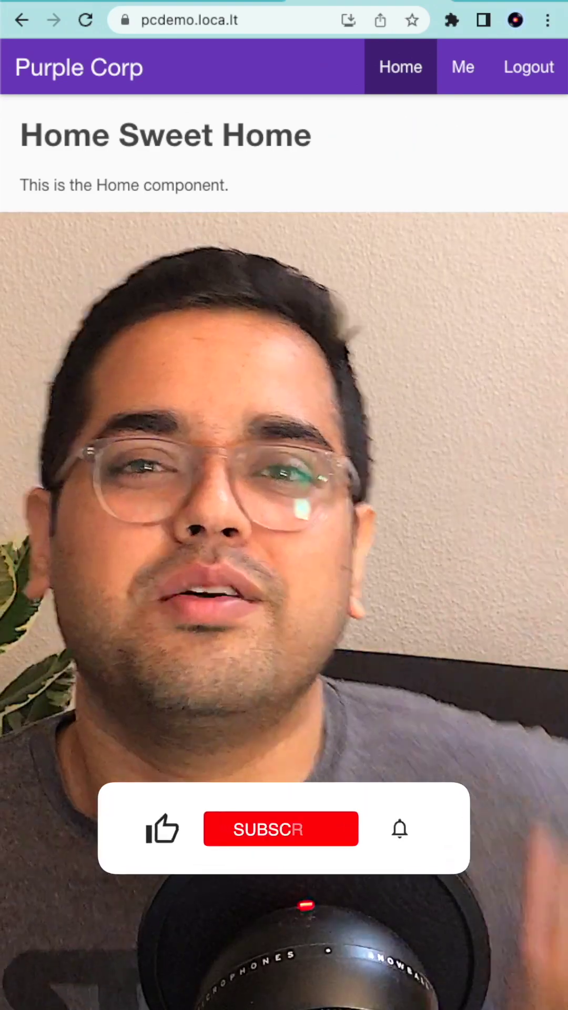
left_click(282, 829)
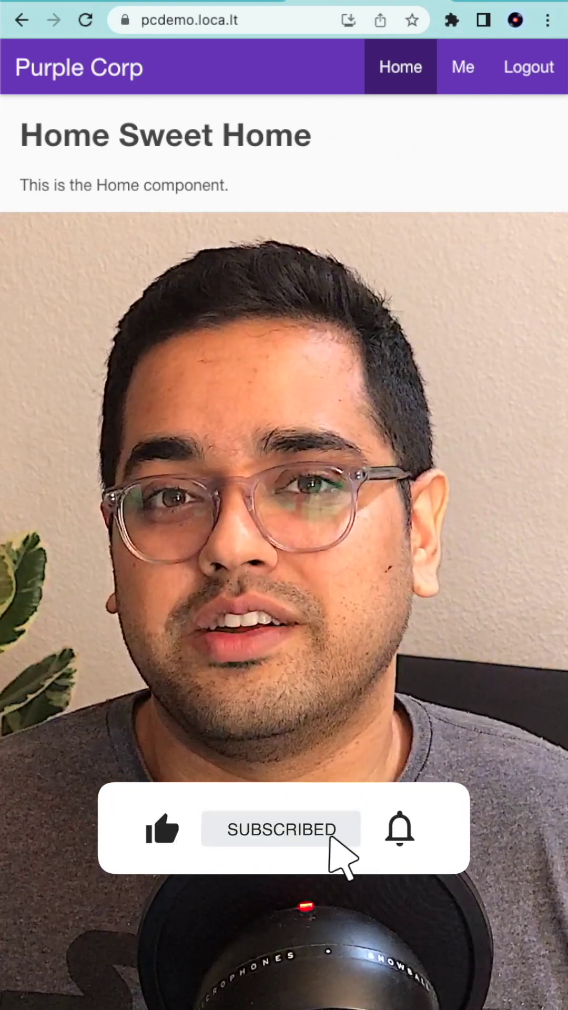